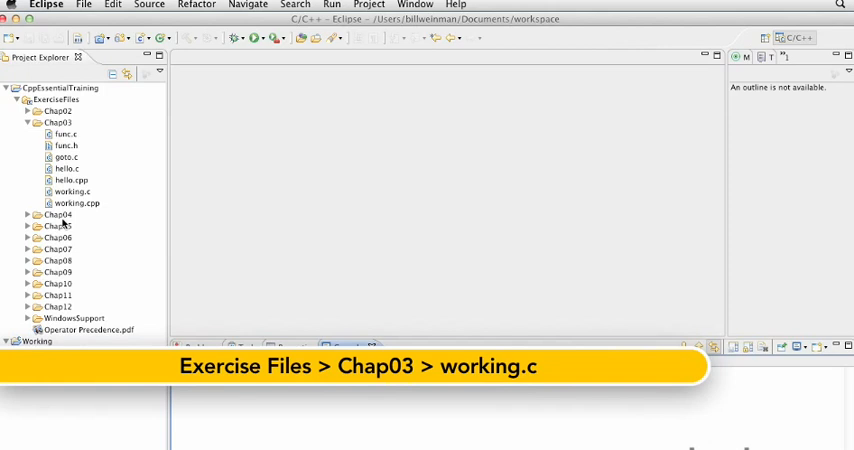
# Copy working.c from Chap03 into the Working project and open it.
pyautogui.click(73, 191)
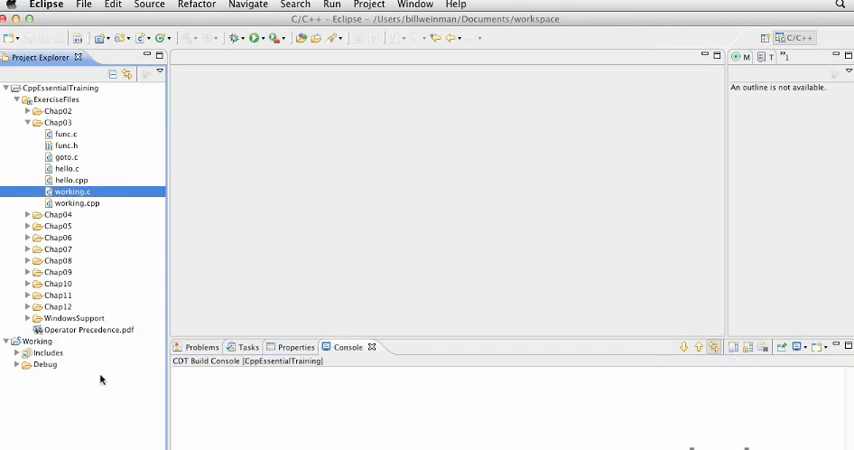
pyautogui.click(38, 341)
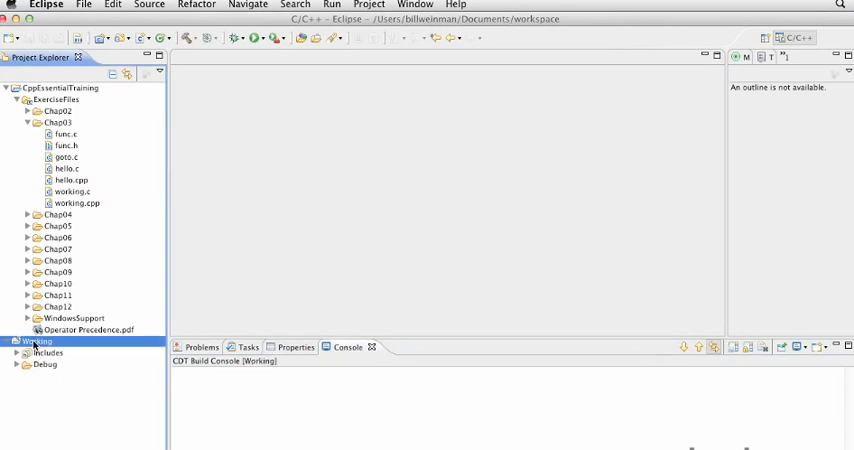
pyautogui.click(37, 341)
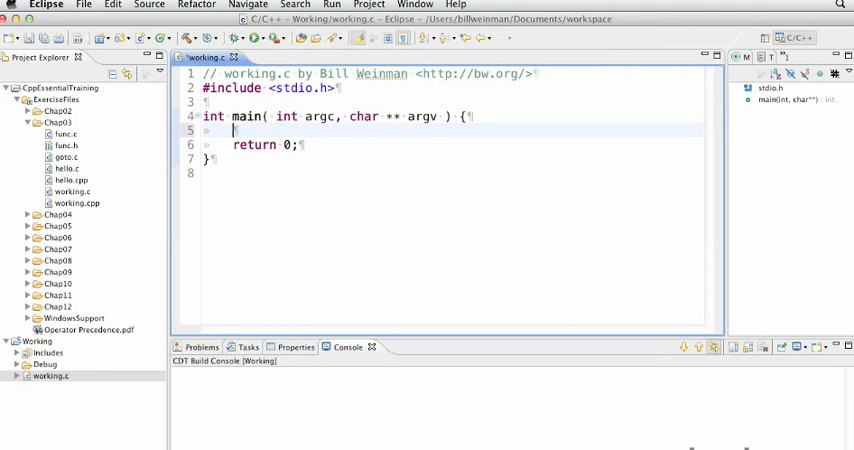
# Declare int foo = 3 and start a switch on foo.
pyautogui.write('int')
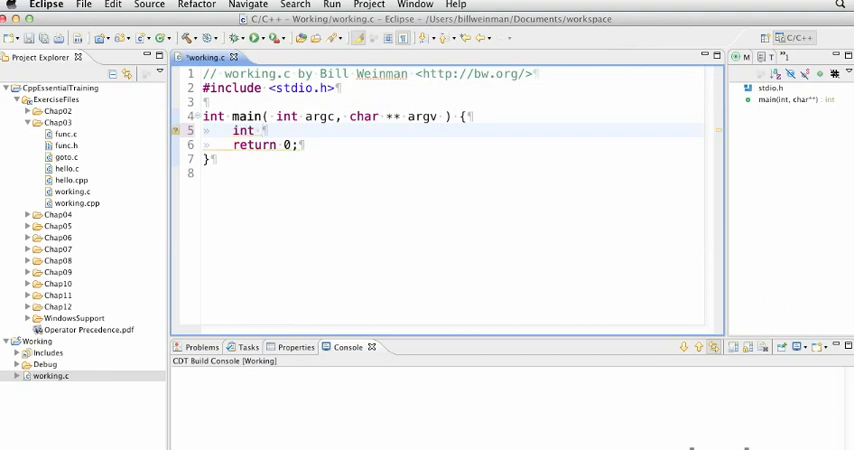
pyautogui.write('fo')
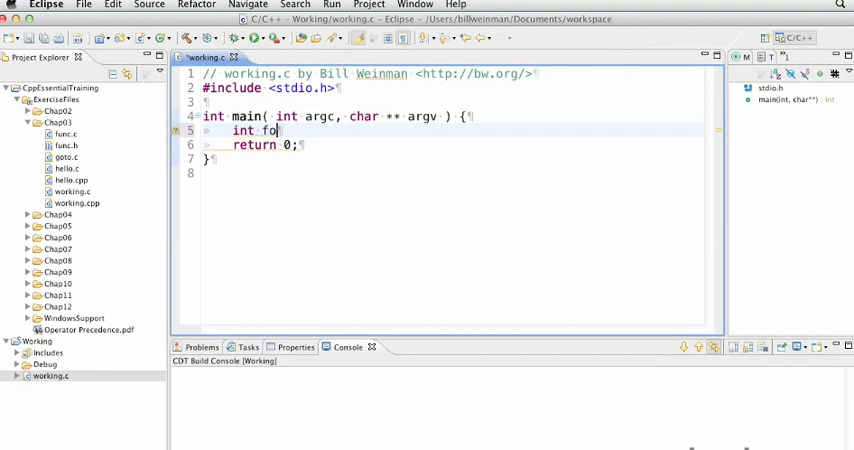
pyautogui.write('o = 3;')
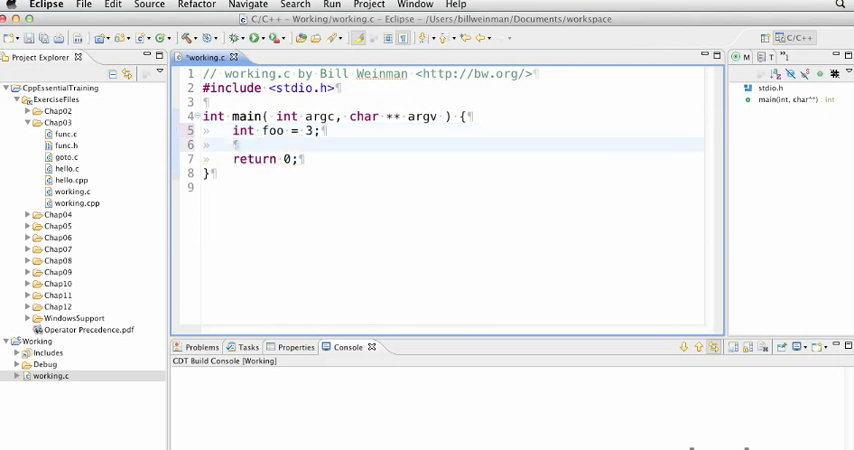
pyautogui.write('switch')
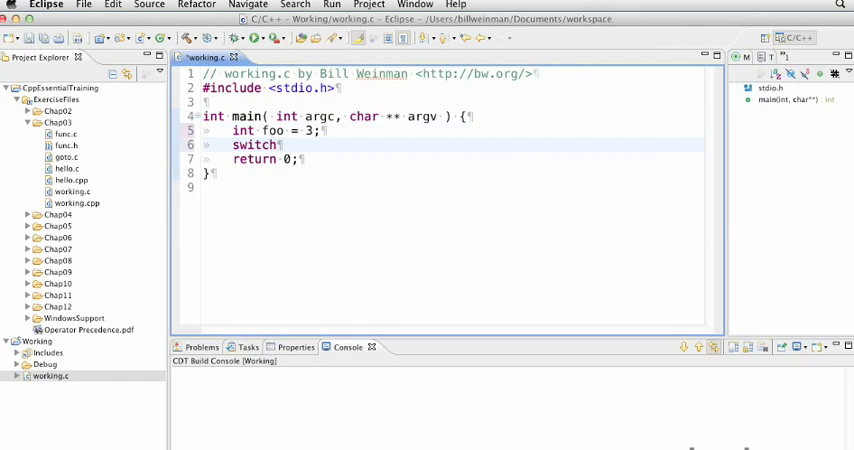
pyautogui.write('(foo) {')
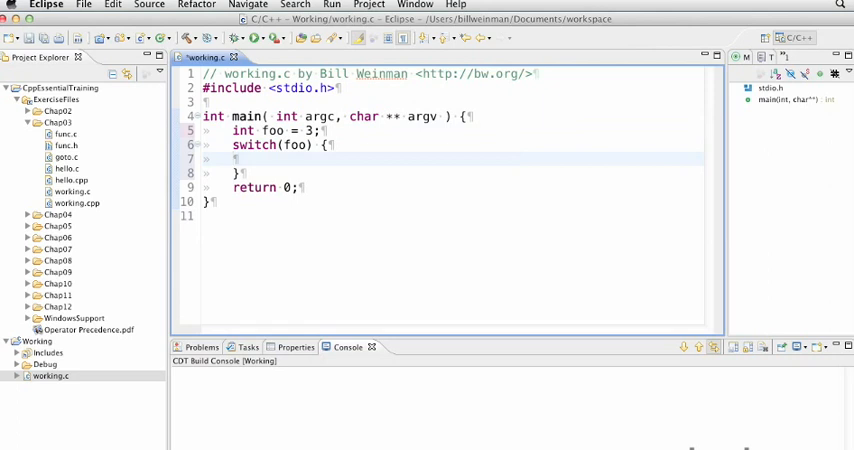
# Add case 1 printing "one" with break, then case 2 printing "two".
pyautogui.write('case 1:')
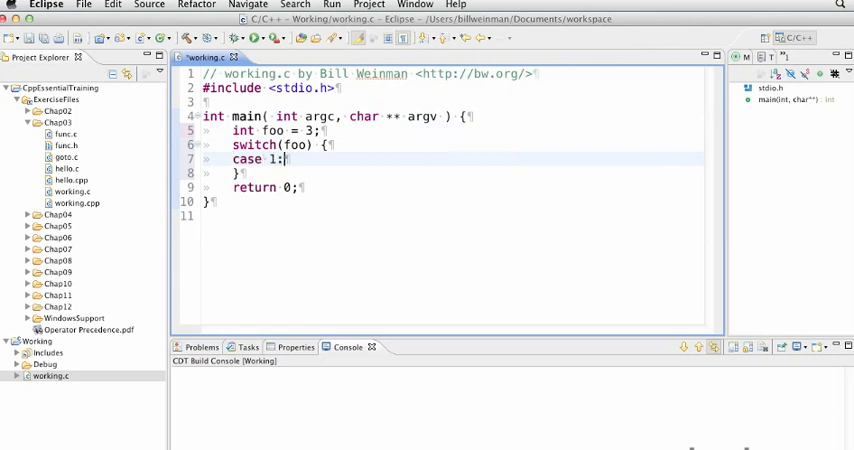
pyautogui.write('put')
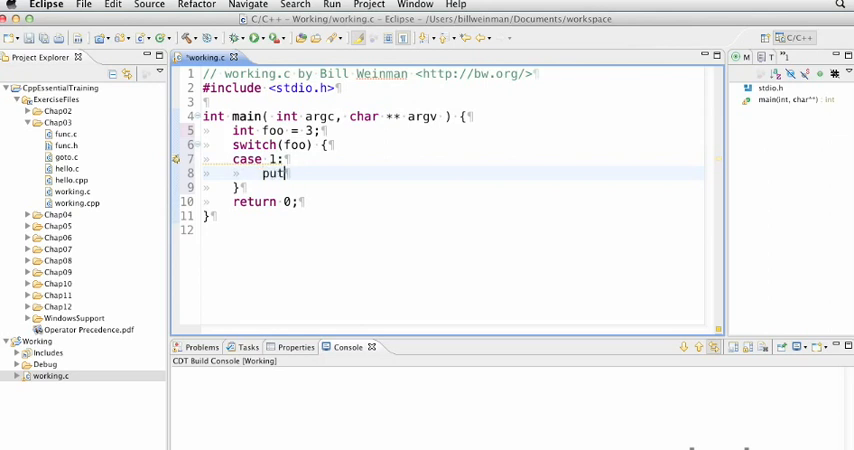
pyautogui.write('s("one");')
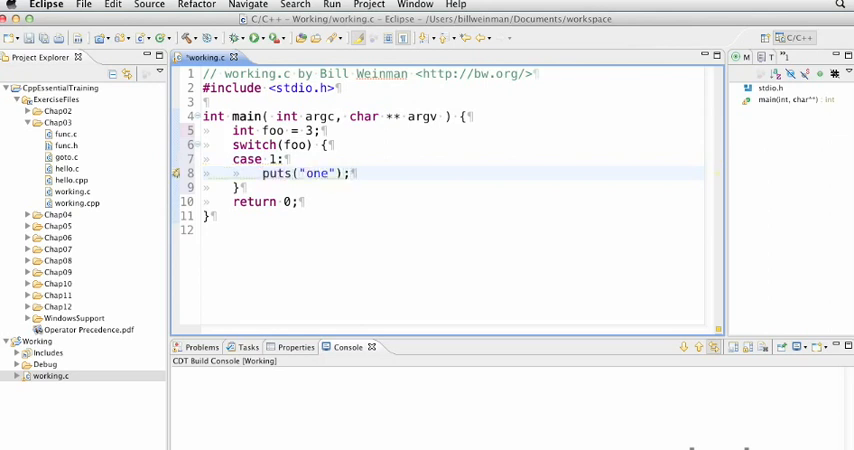
pyautogui.write('break;')
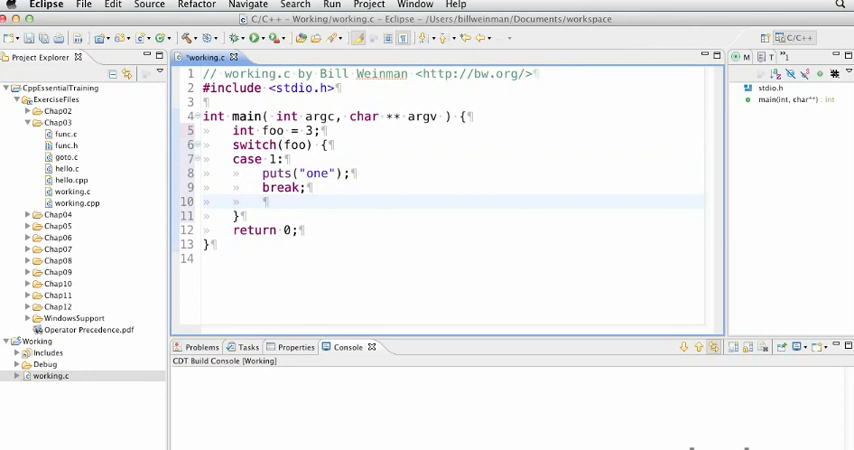
pyautogui.write('case')
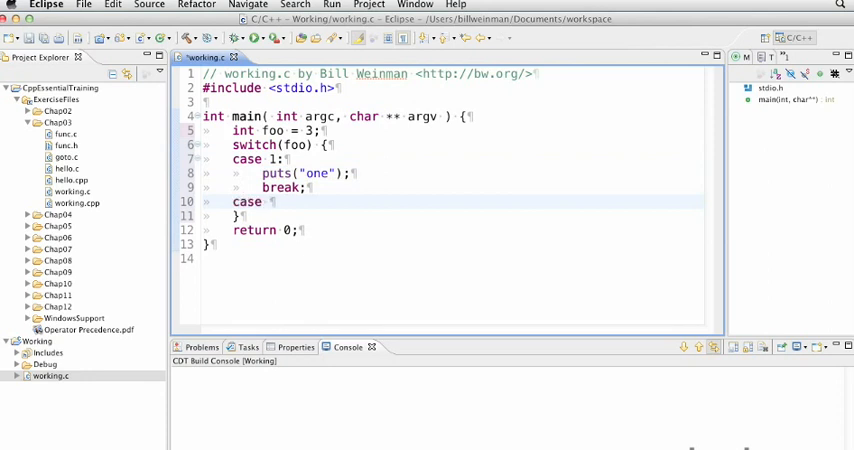
pyautogui.write('2:')
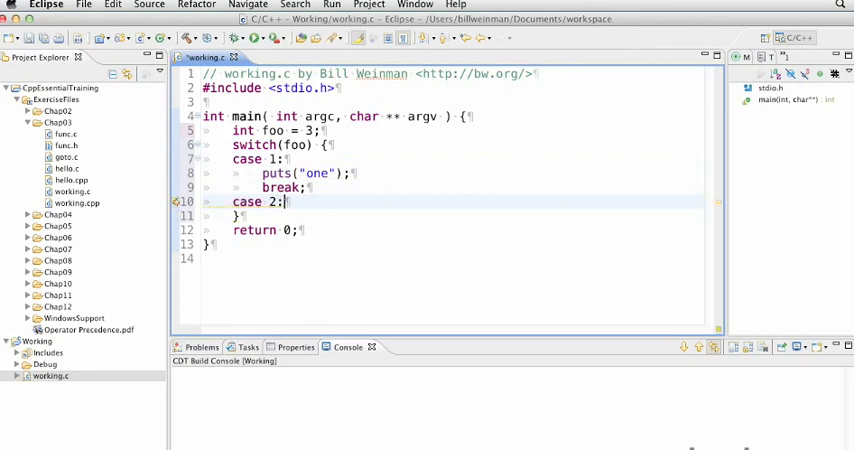
pyautogui.write('puts')
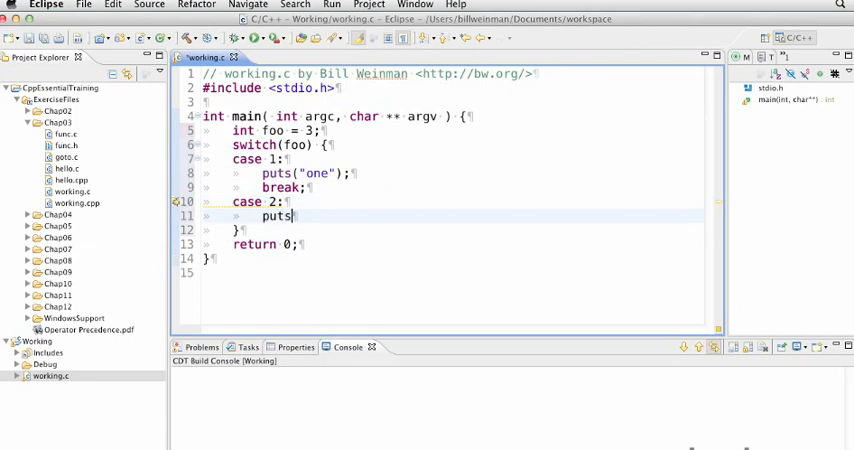
pyautogui.write('("two");')
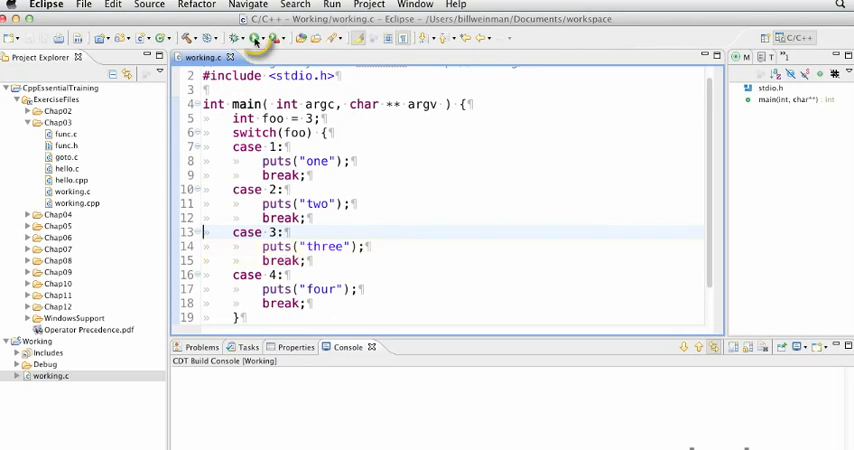
# Run the program, then restore break; after puts("three") to stop fall-through.
pyautogui.click(253, 38)
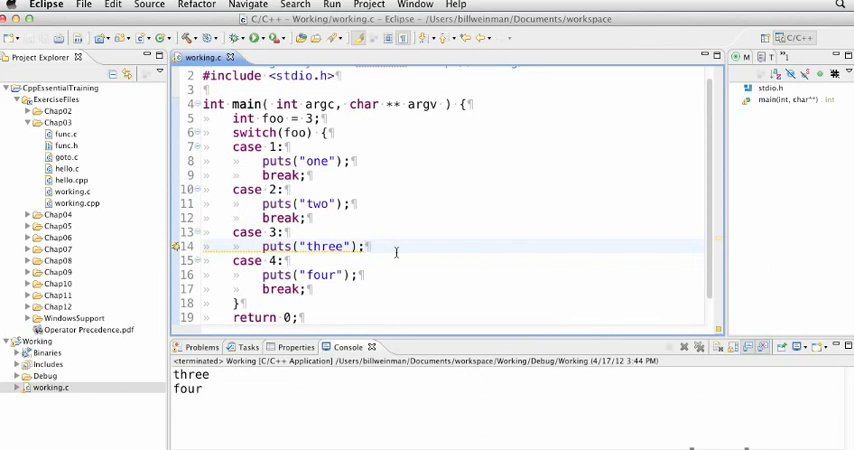
pyautogui.write('break;')
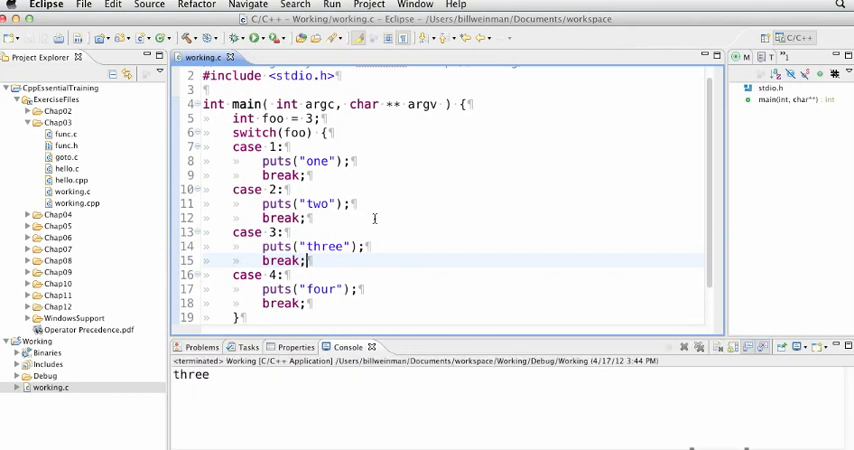
pyautogui.moveTo(394, 268)
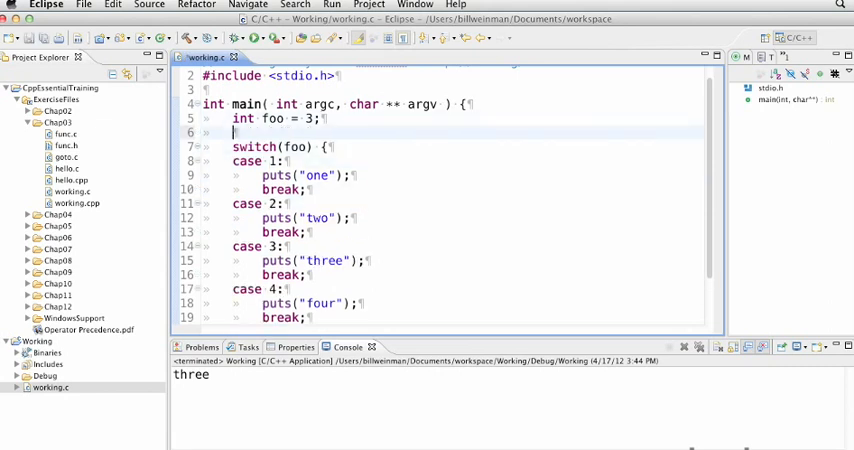
# Use int twovalue as a case label, cancel the failed launch, restore case 2.
pyautogui.write('int twovalue = 2;')
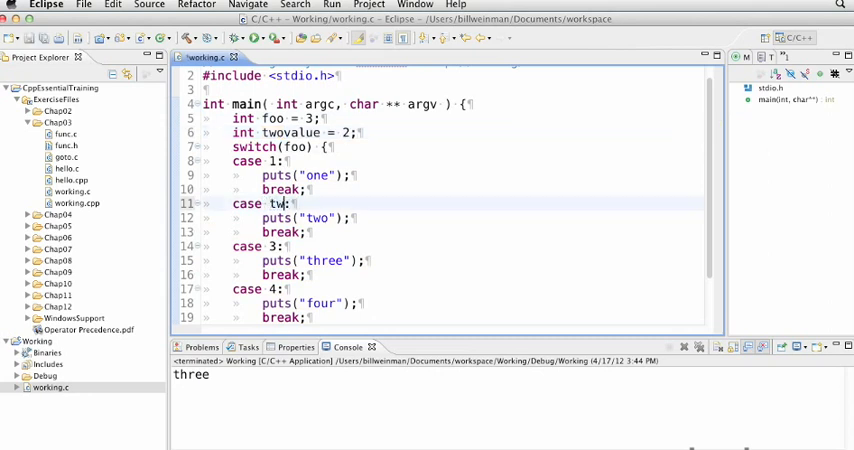
pyautogui.write('ovalue')
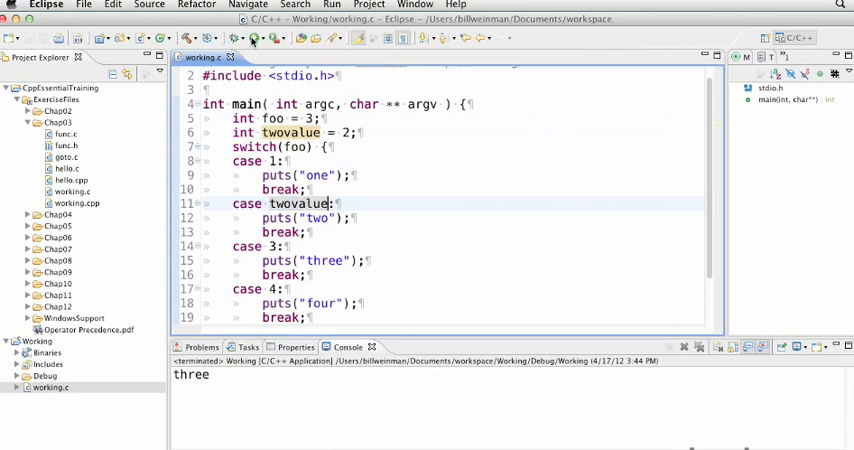
pyautogui.moveTo(253, 38)
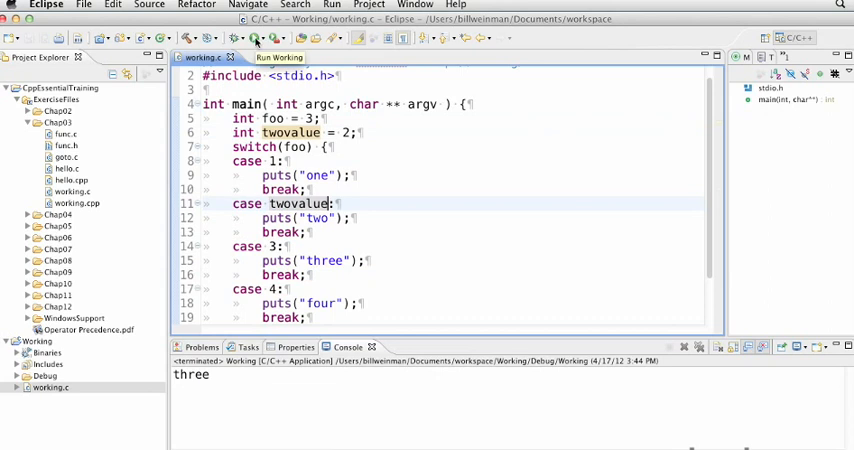
pyautogui.click(257, 38)
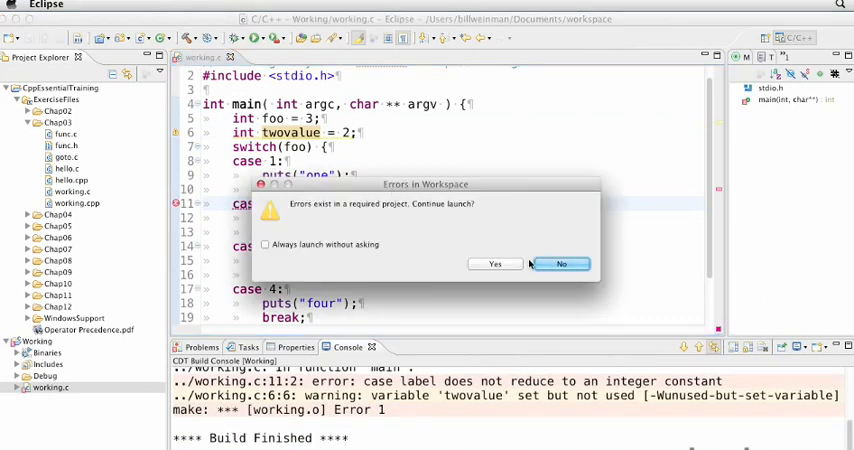
pyautogui.click(561, 263)
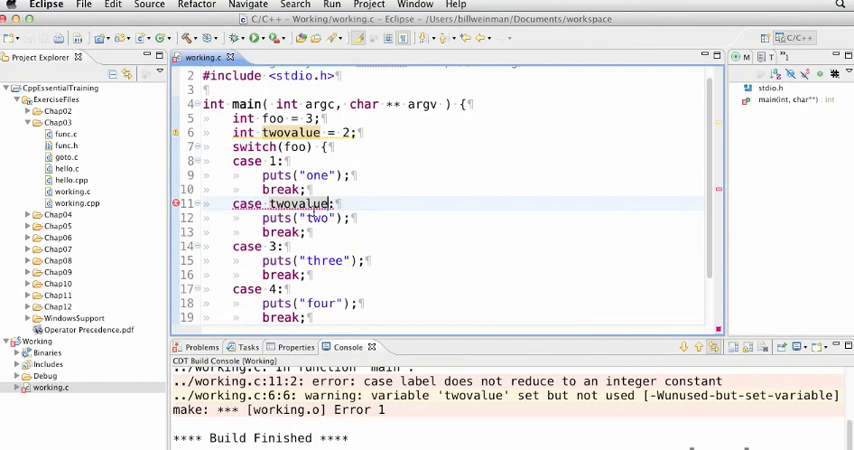
pyautogui.write('2:')
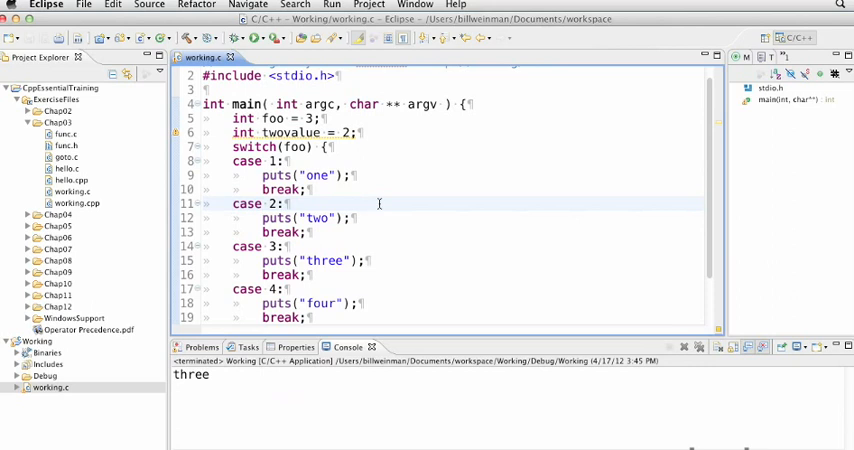
pyautogui.scroll(3)
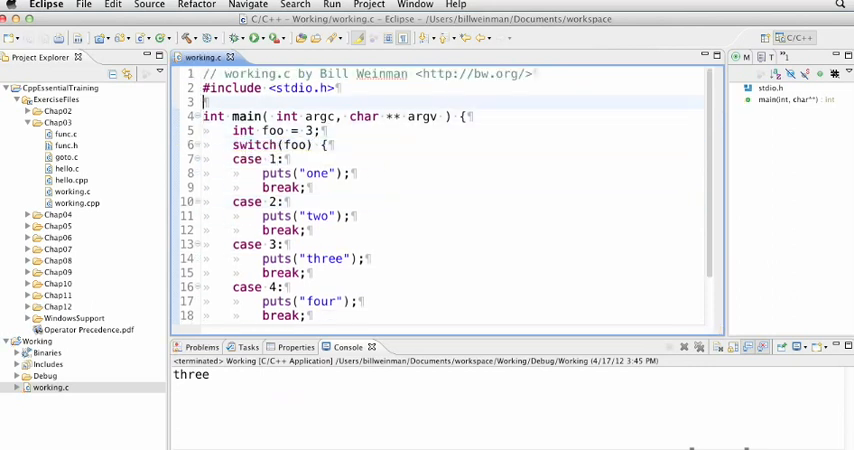
# Add #define ONE (1) on a new line after the #include.
pyautogui.press('Return')
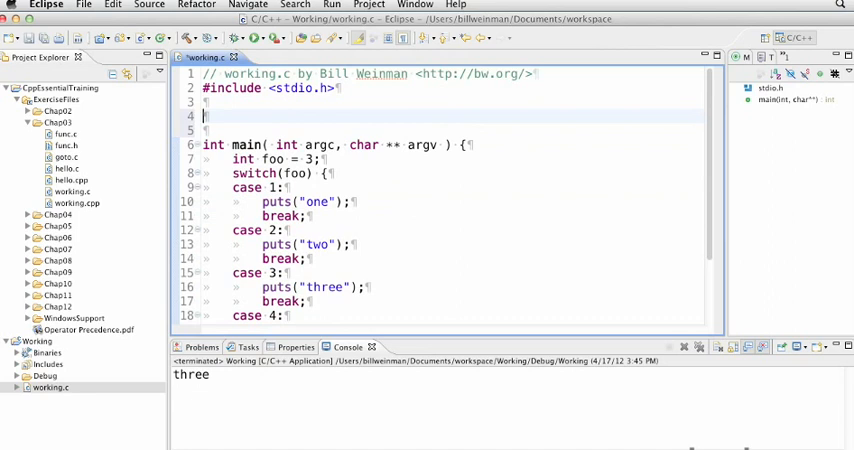
pyautogui.write('#define O')
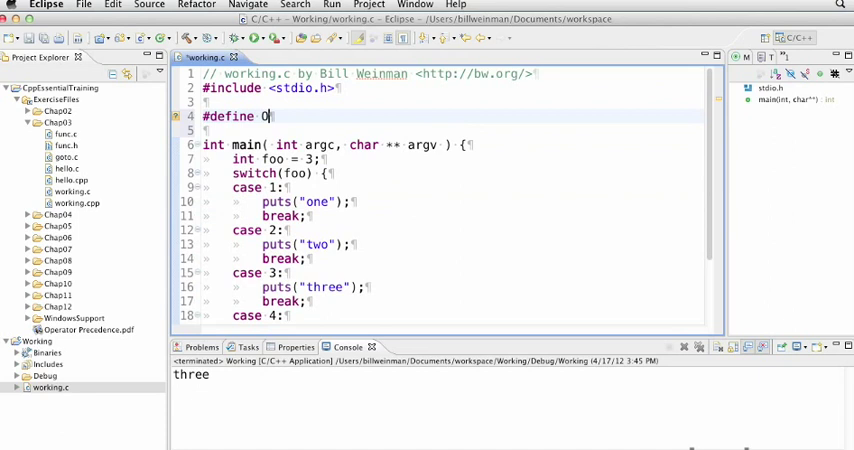
pyautogui.write('NE (1)')
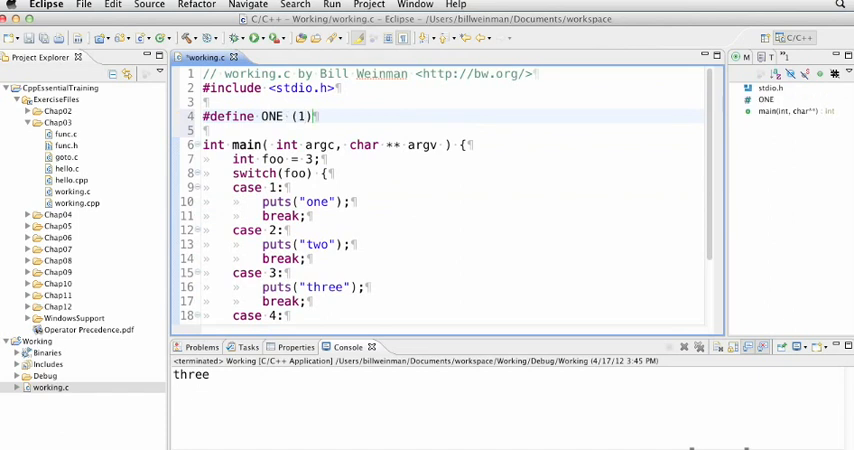
pyautogui.press('Return')
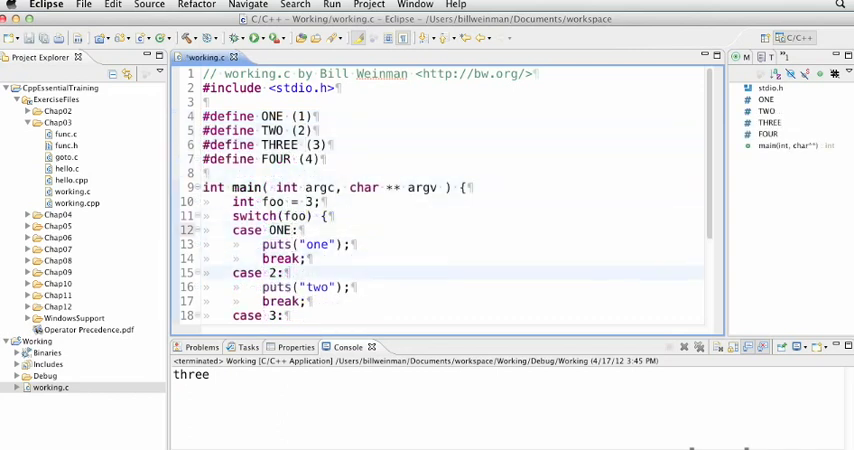
# Change the case 2 label to the TWO macro.
pyautogui.write('T')
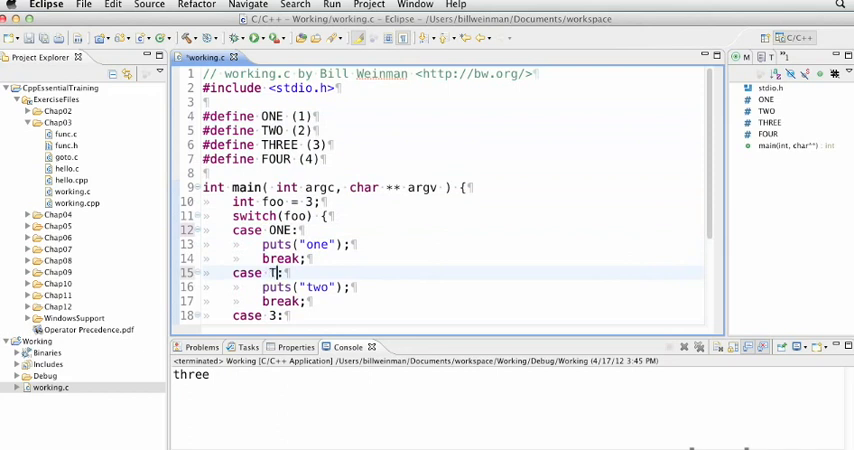
pyautogui.write('WO')
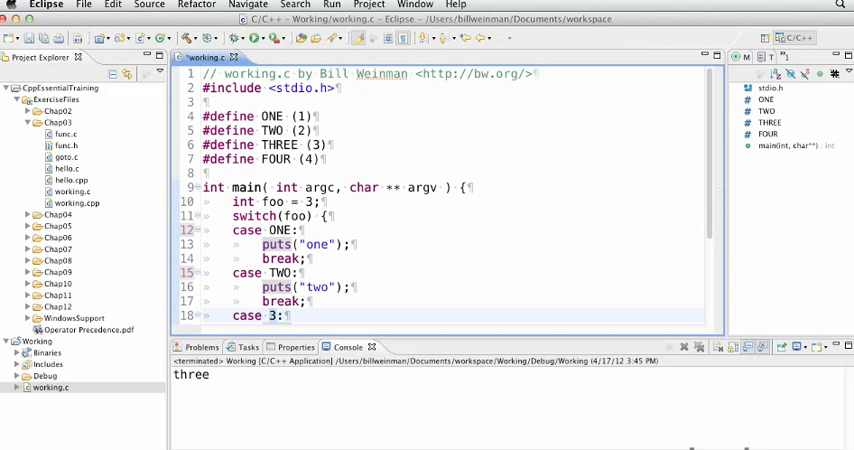
pyautogui.scroll(-3)
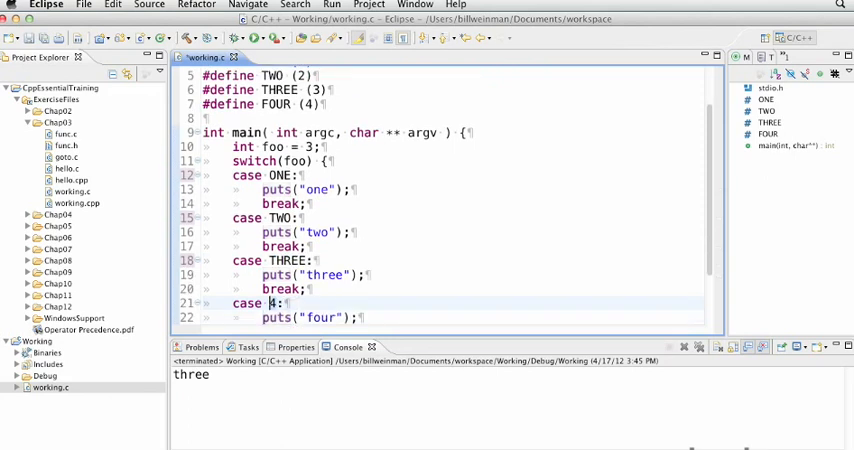
pyautogui.scroll(3)
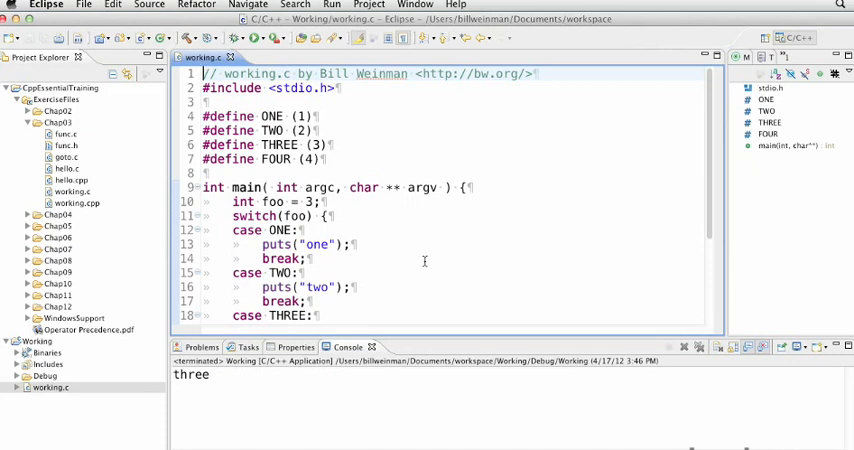
pyautogui.moveTo(373, 136)
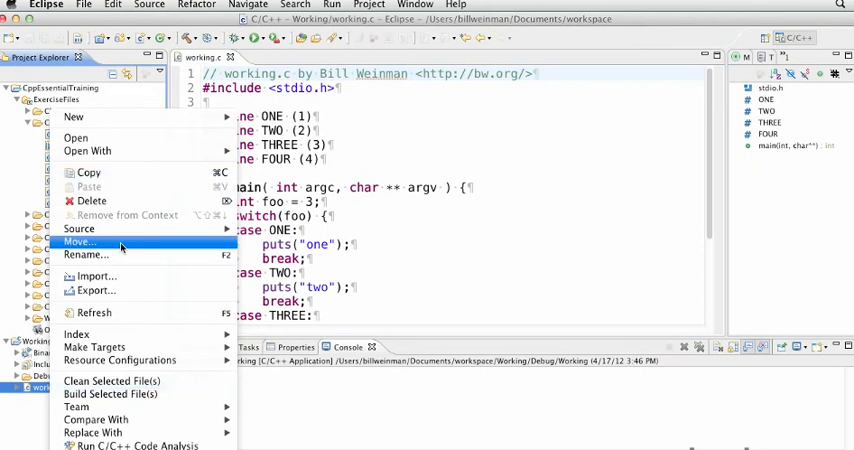
# Rename working.c to working.cpp and confirm cleaning all projects.
pyautogui.click(86, 254)
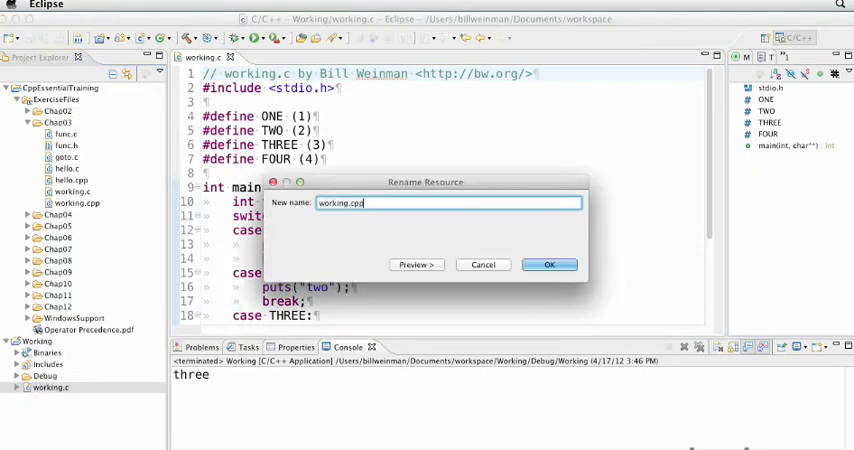
pyautogui.click(549, 264)
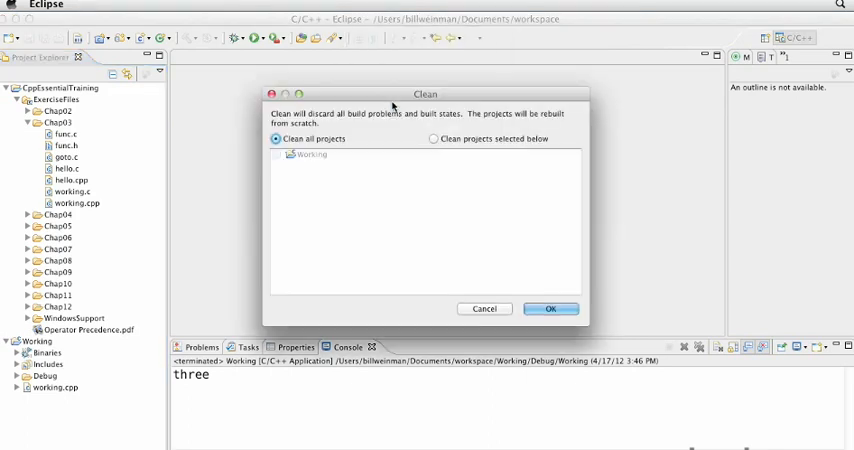
pyautogui.click(550, 308)
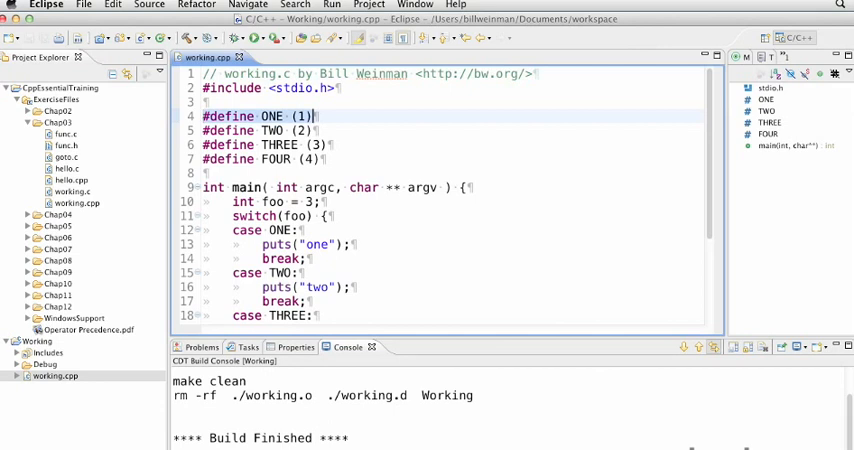
# Start replacing #define ONE with a const int declaration.
pyautogui.write('const int i')
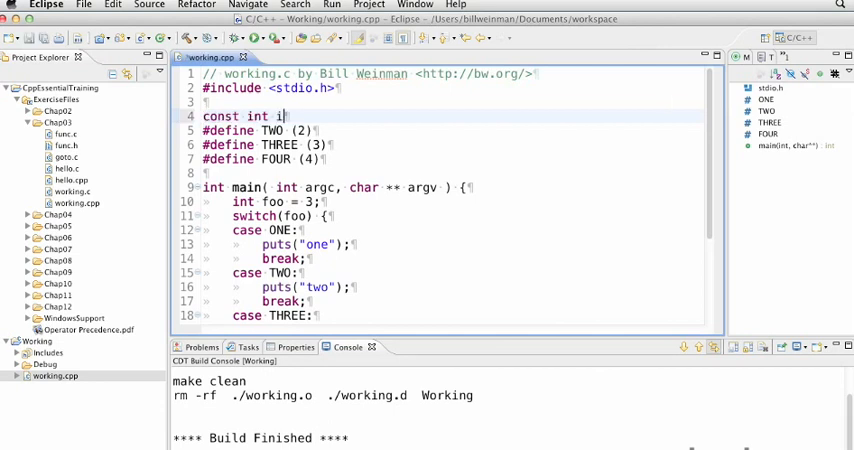
# Finish the declaration const int iOne = 1; replacing the ONE macro.
pyautogui.write('One = 1;')
pyautogui.click(262, 273)
pyautogui.write('iTwo')
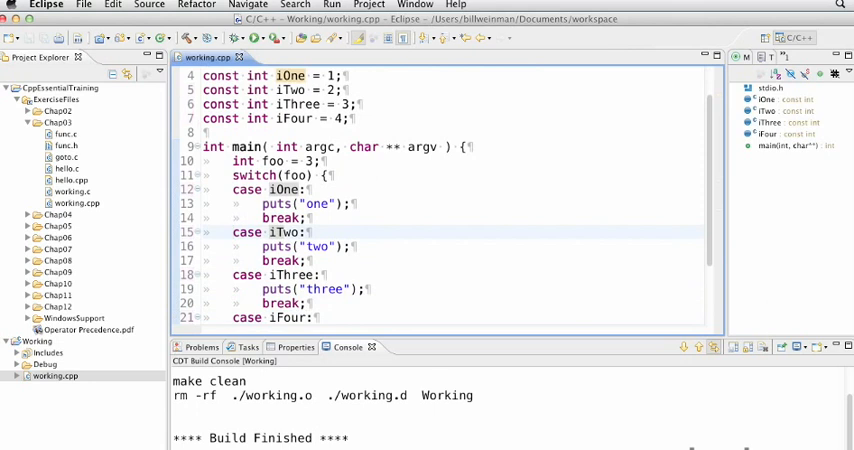
pyautogui.scroll(3)
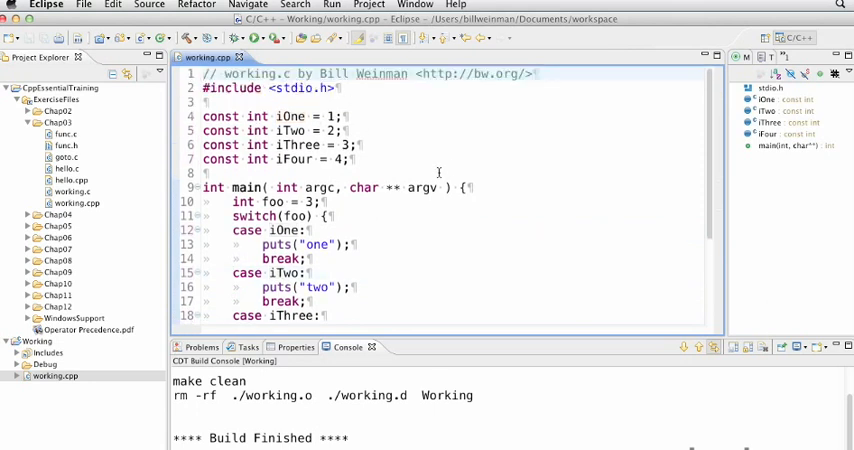
pyautogui.moveTo(513, 142)
pyautogui.write('i')
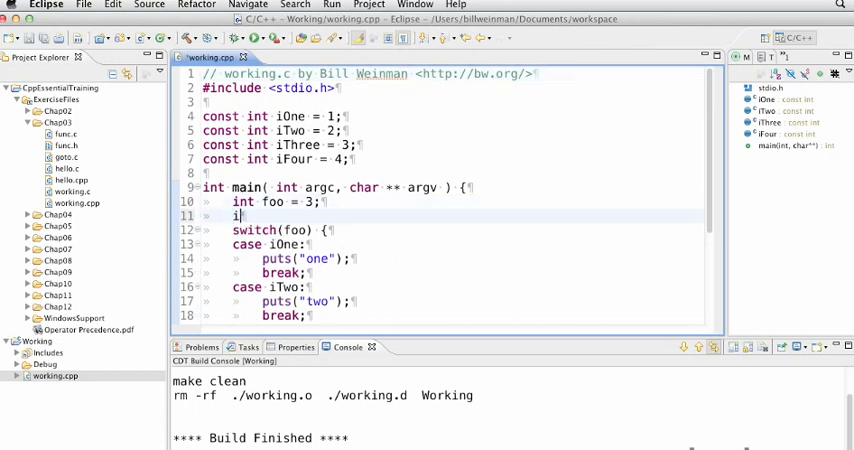
# Assign 42 to iOne, run, and cancel the launch after the read-only error.
pyautogui.write('One = 42;')
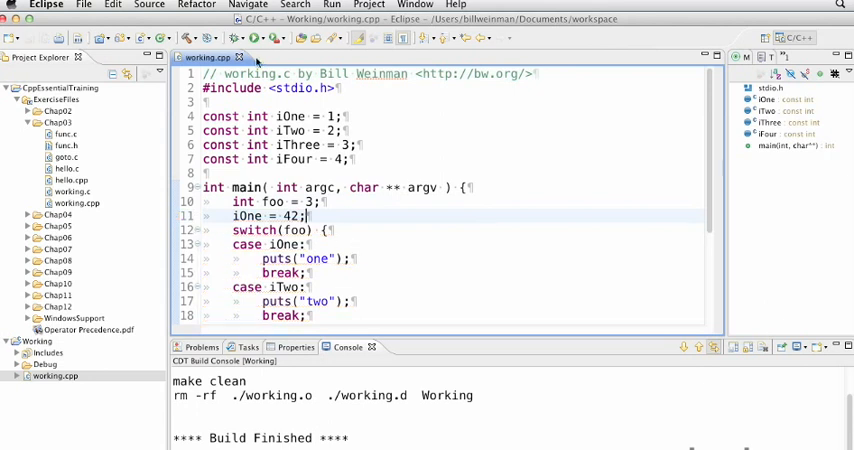
pyautogui.click(237, 38)
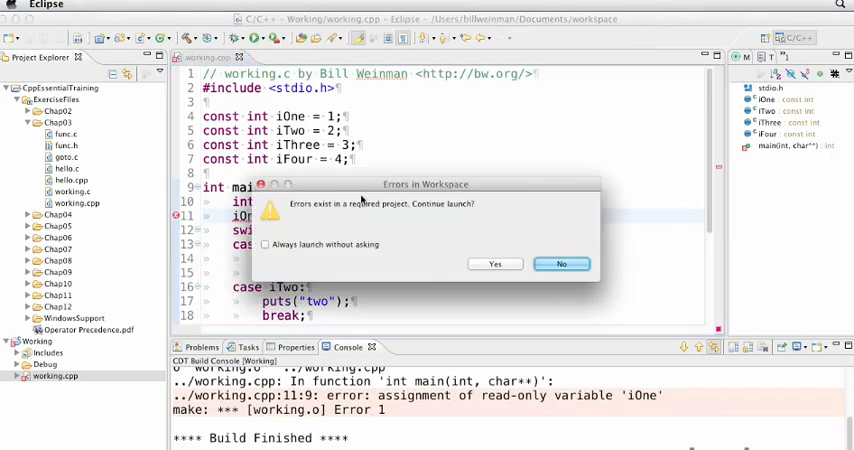
pyautogui.click(561, 263)
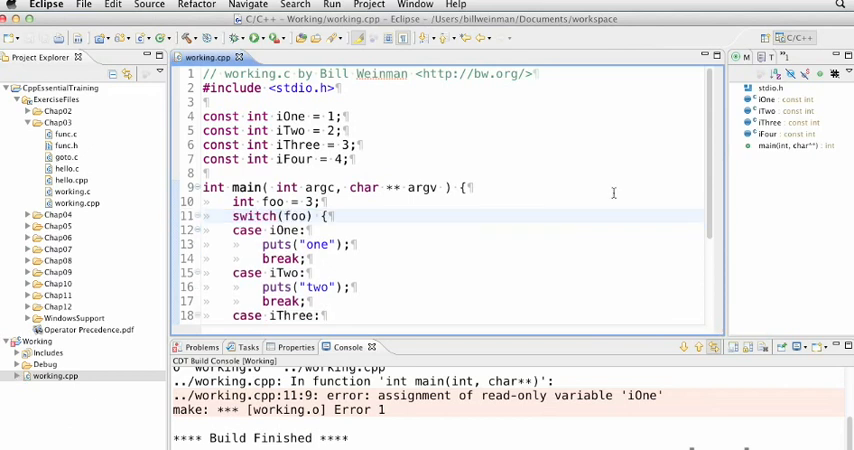
# Scroll down through working.cpp toward the foo declaration.
pyautogui.scroll(-3)
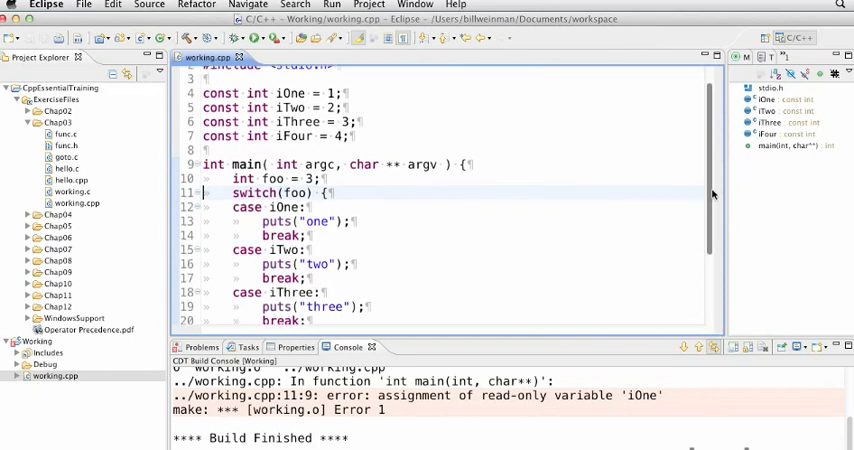
pyautogui.scroll(-3)
pyautogui.write('5')
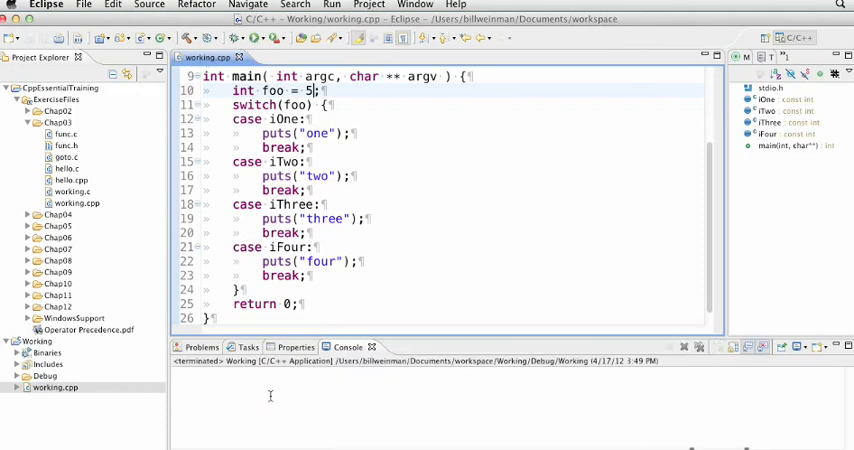
# Type a default clause after the iFour case in the switch.
pyautogui.click(310, 275)
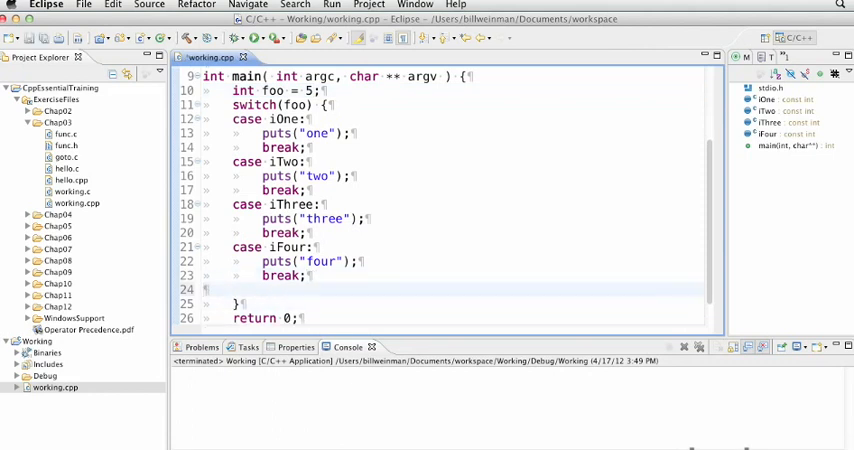
pyautogui.write('default:')
pyautogui.click(460, 90)
pyautogui.write('42')
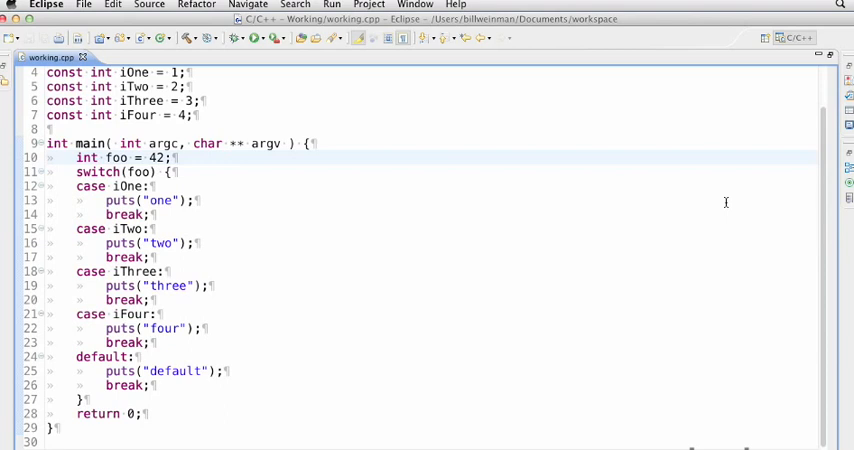
pyautogui.moveTo(655, 160)
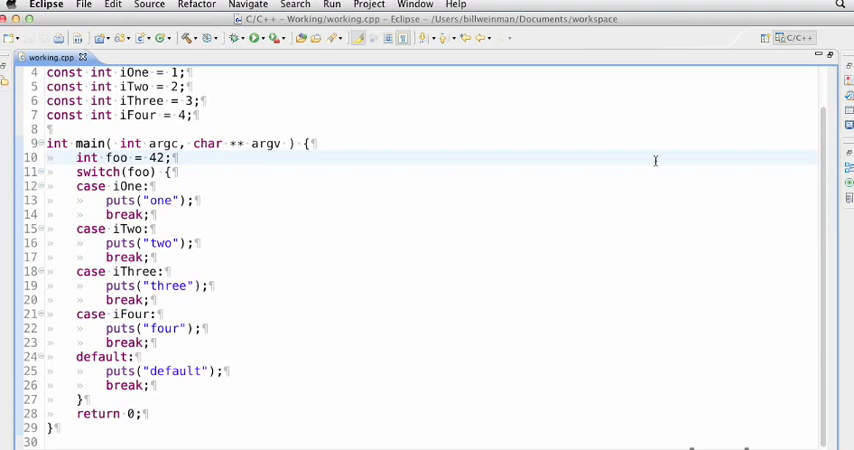